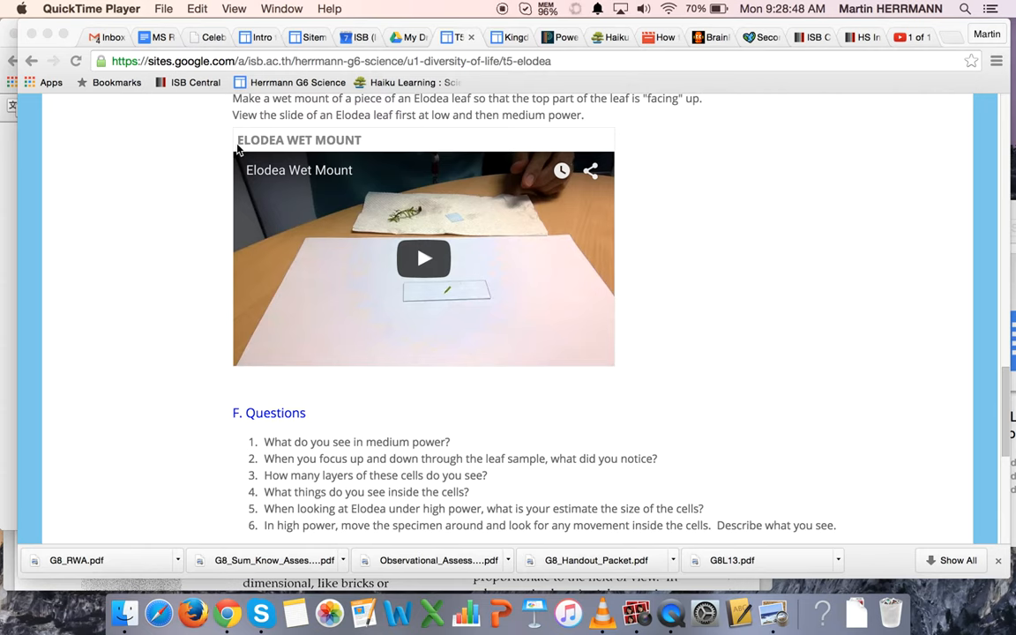
pyautogui.moveTo(629, 138)
pyautogui.write('Motic')
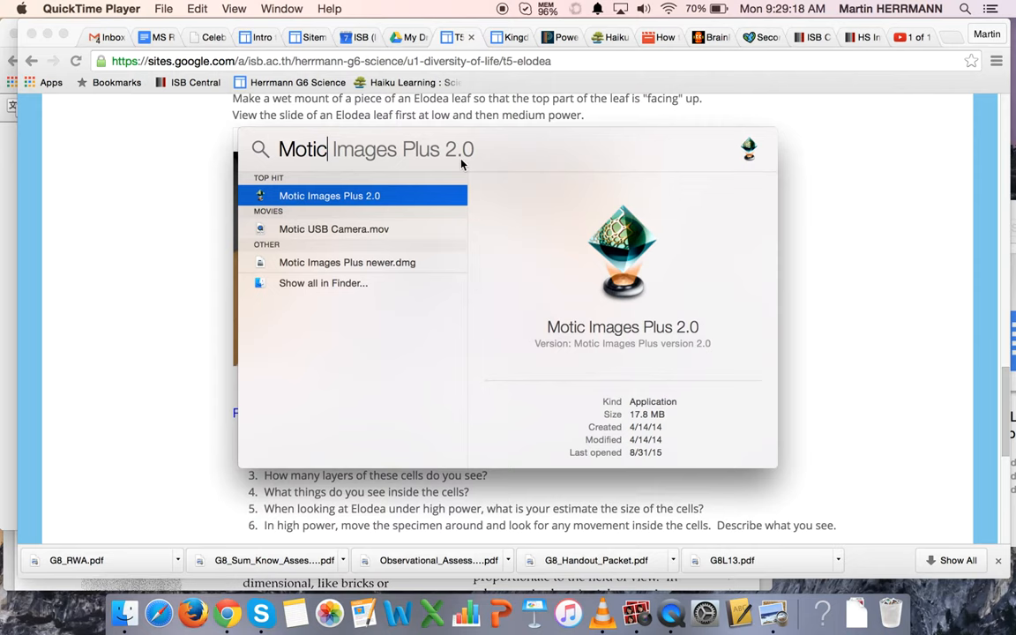
# Launch Motic Images Plus 2.0 from the Spotlight results for 'Motic'
pyautogui.doubleClick(302, 148)
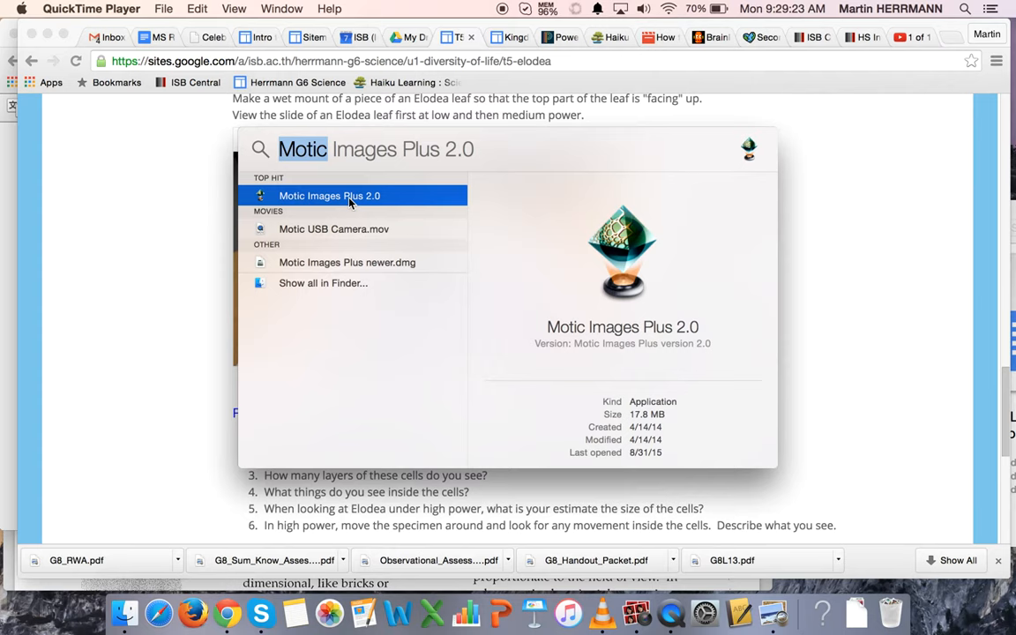